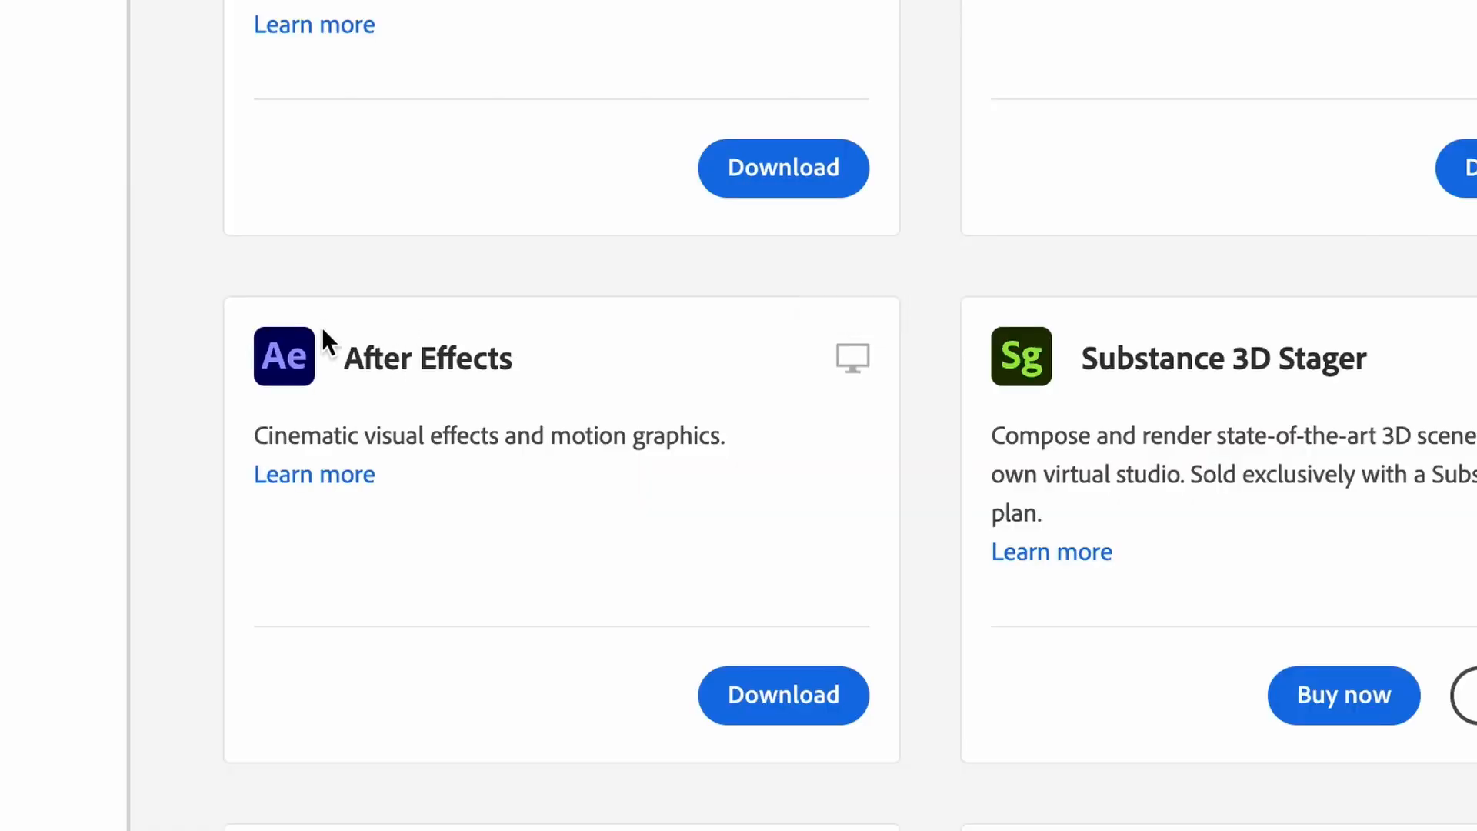
Go to the After Effects product page from the product list and look over its plans section.
click(314, 474)
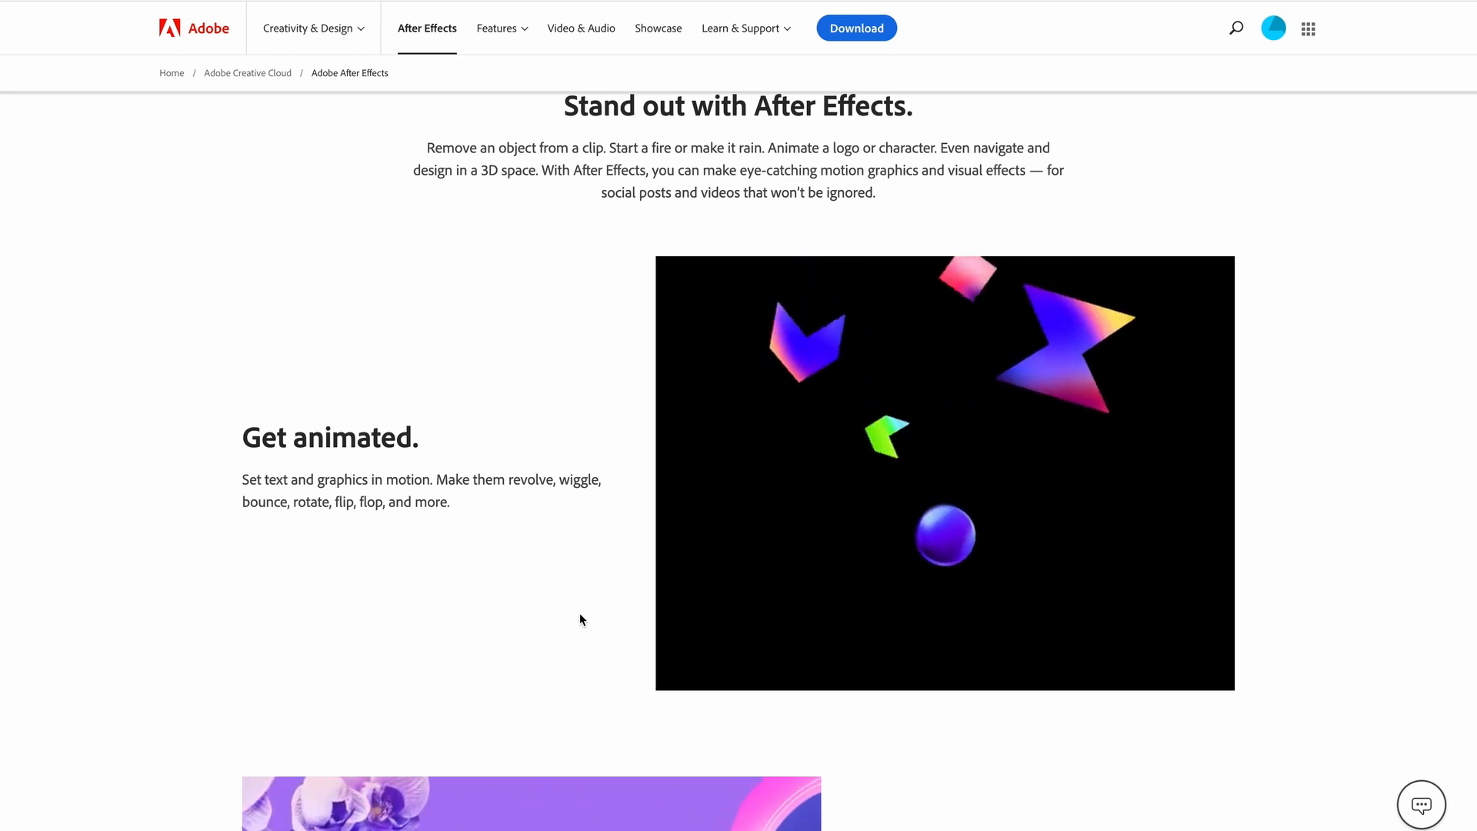
scroll(down, 3)
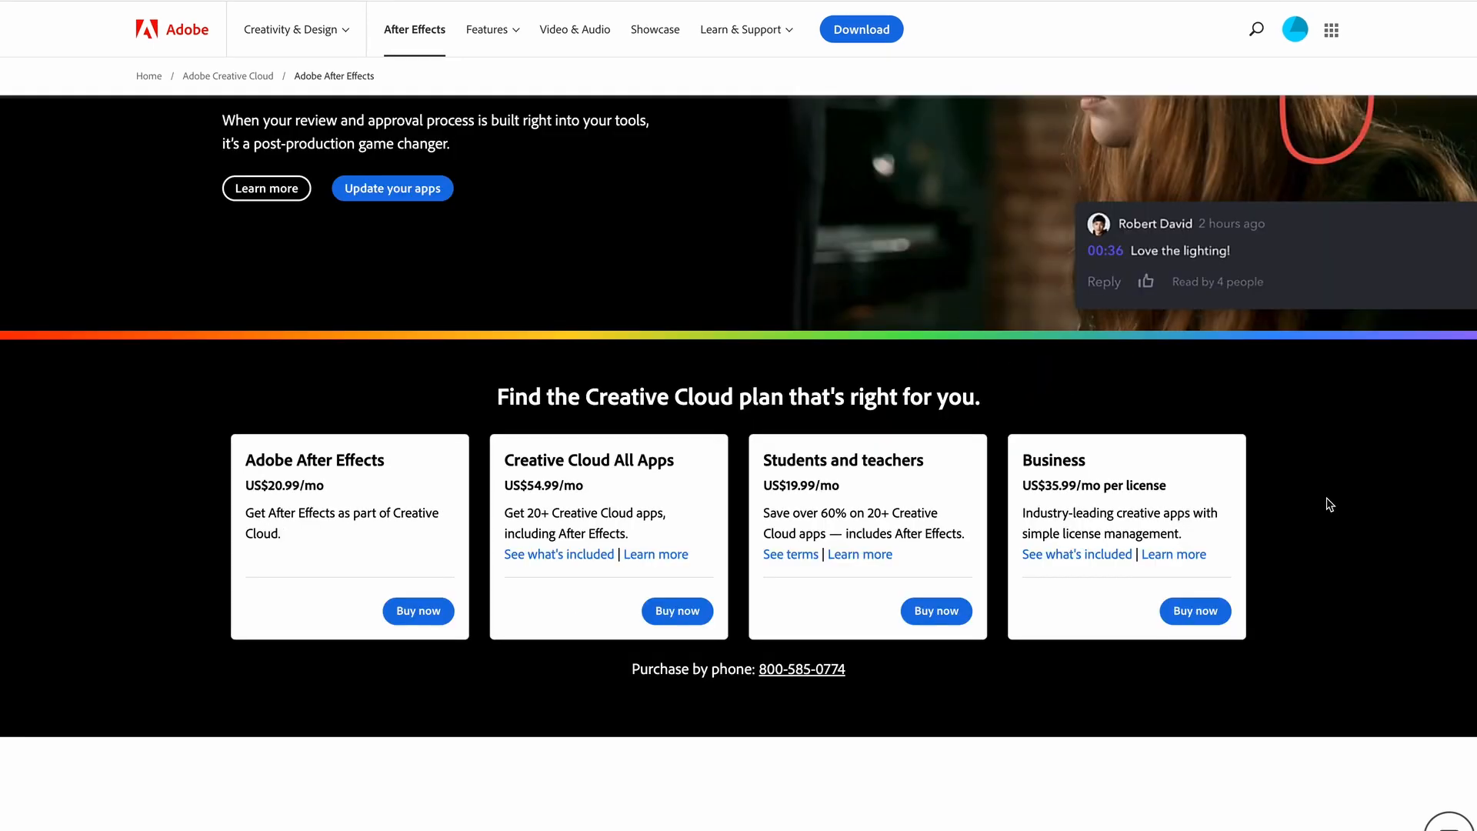
scroll(up, 3)
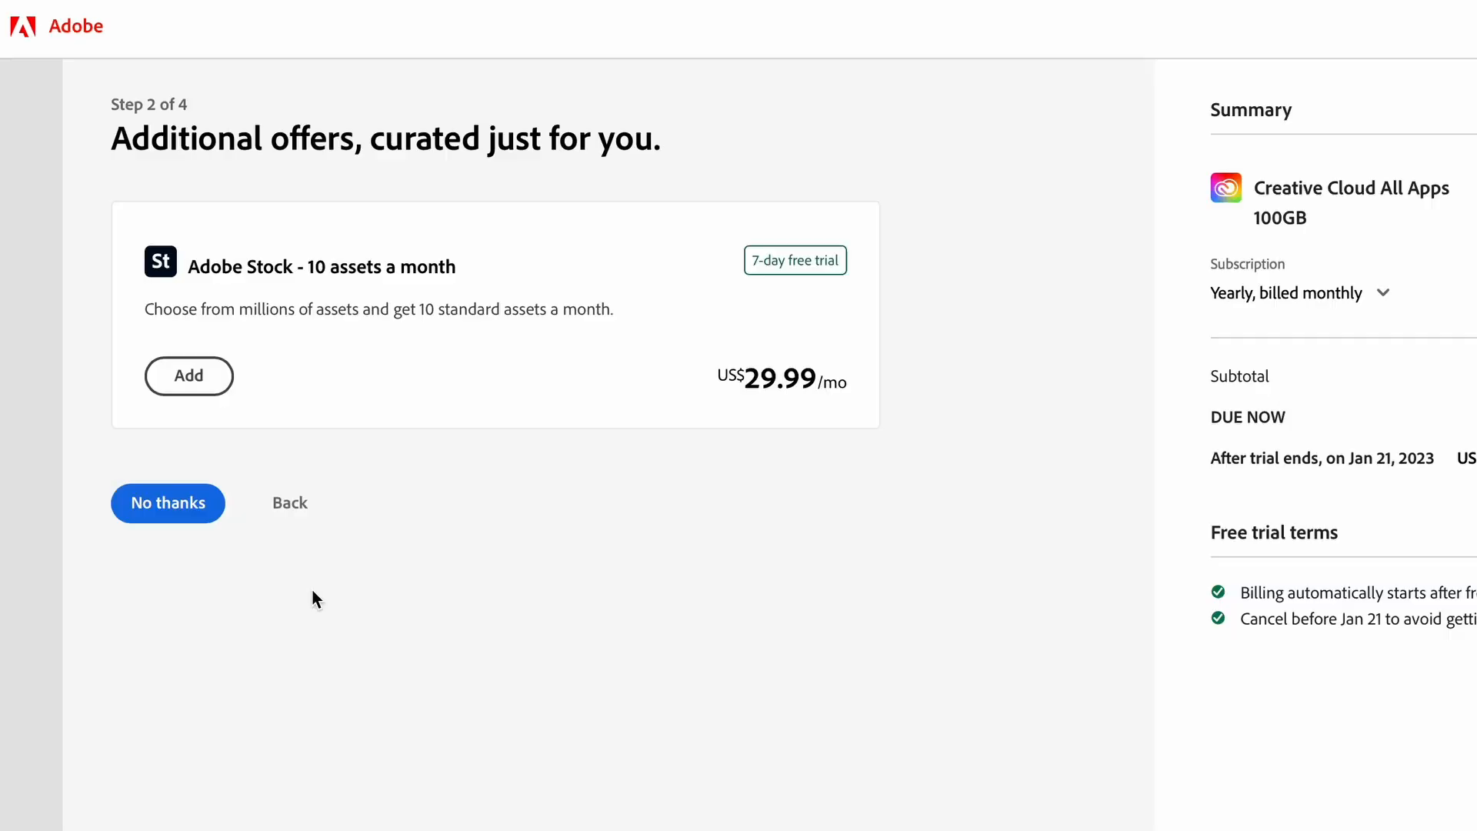
mouse_move(675, 204)
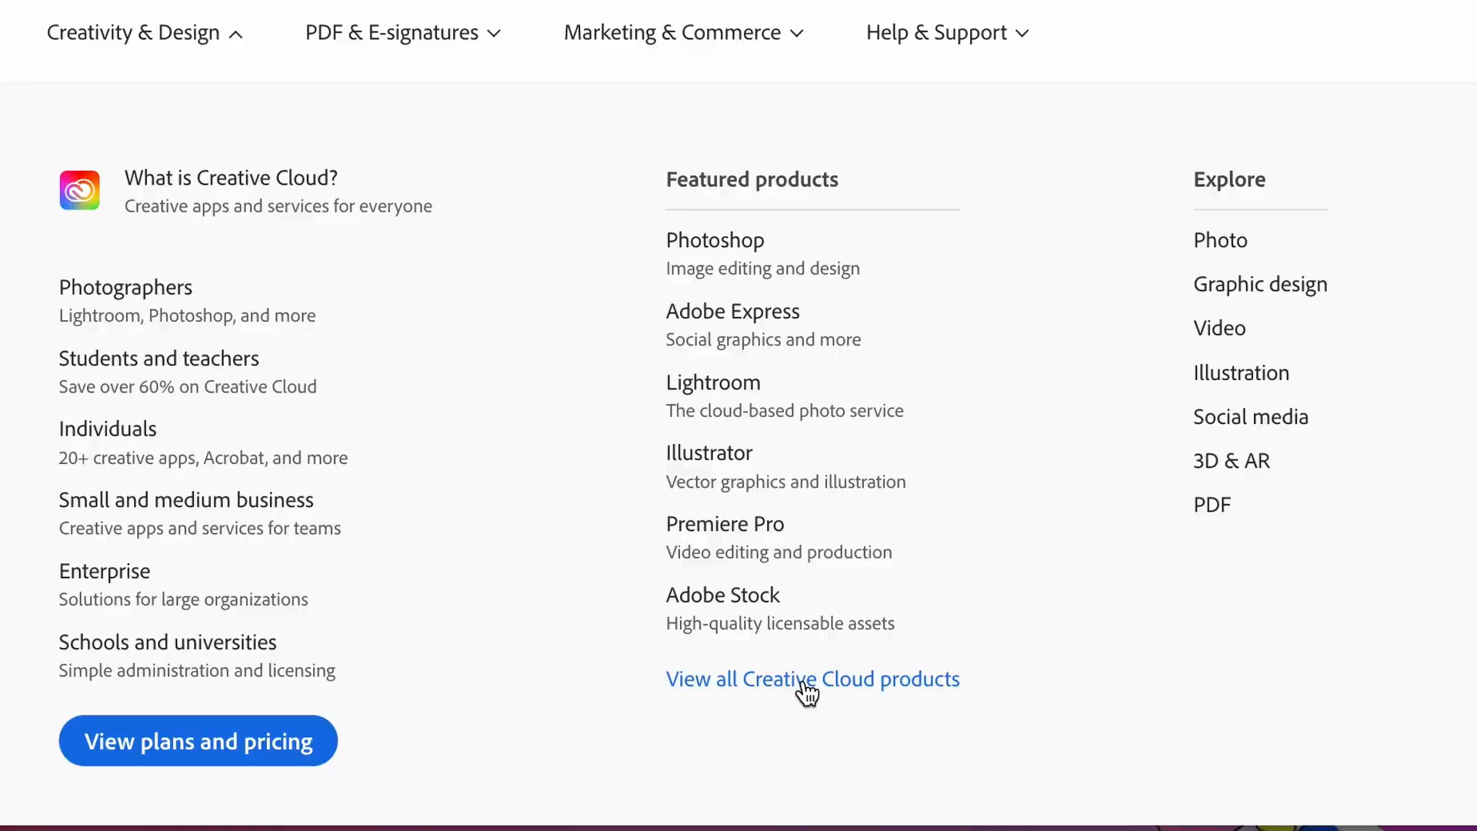
View all Creative Cloud products from the Creativity & Design menu to reach After Effects.
click(812, 679)
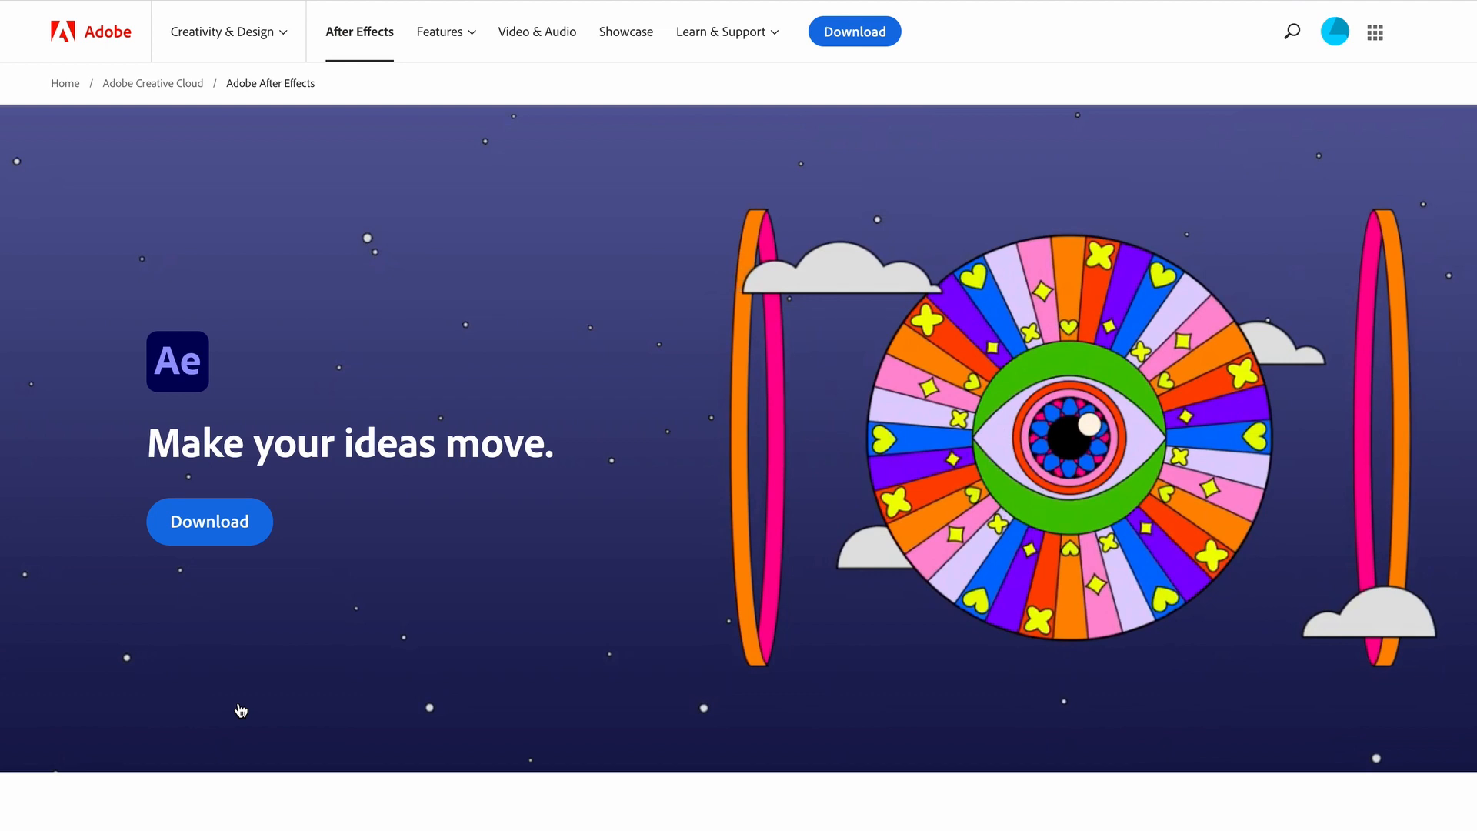
Browse the After Effects feature sections from 'Get animated.' to 'Add exciting effects.'.
scroll(down, 3)
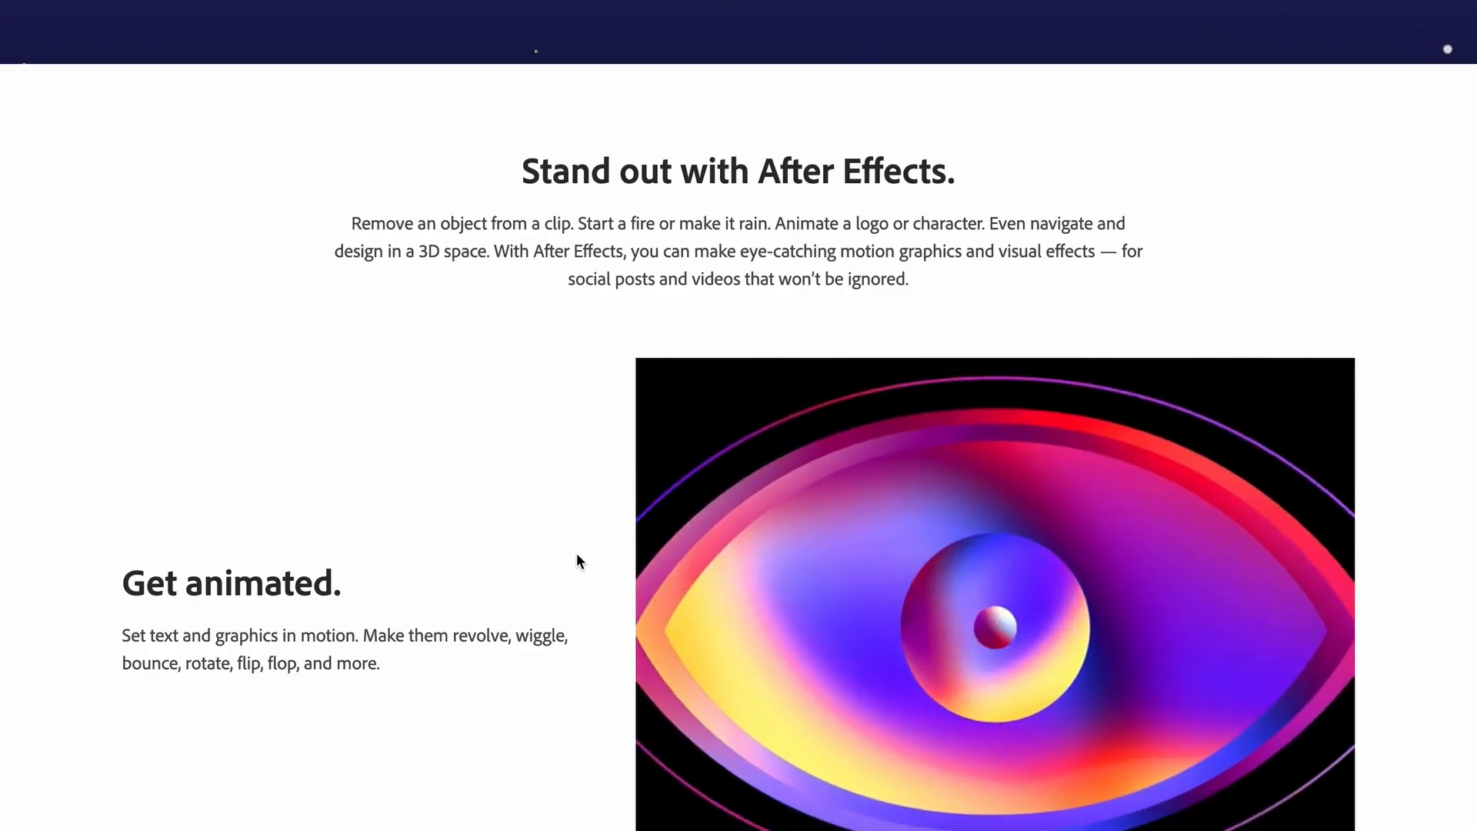
scroll(up, 3)
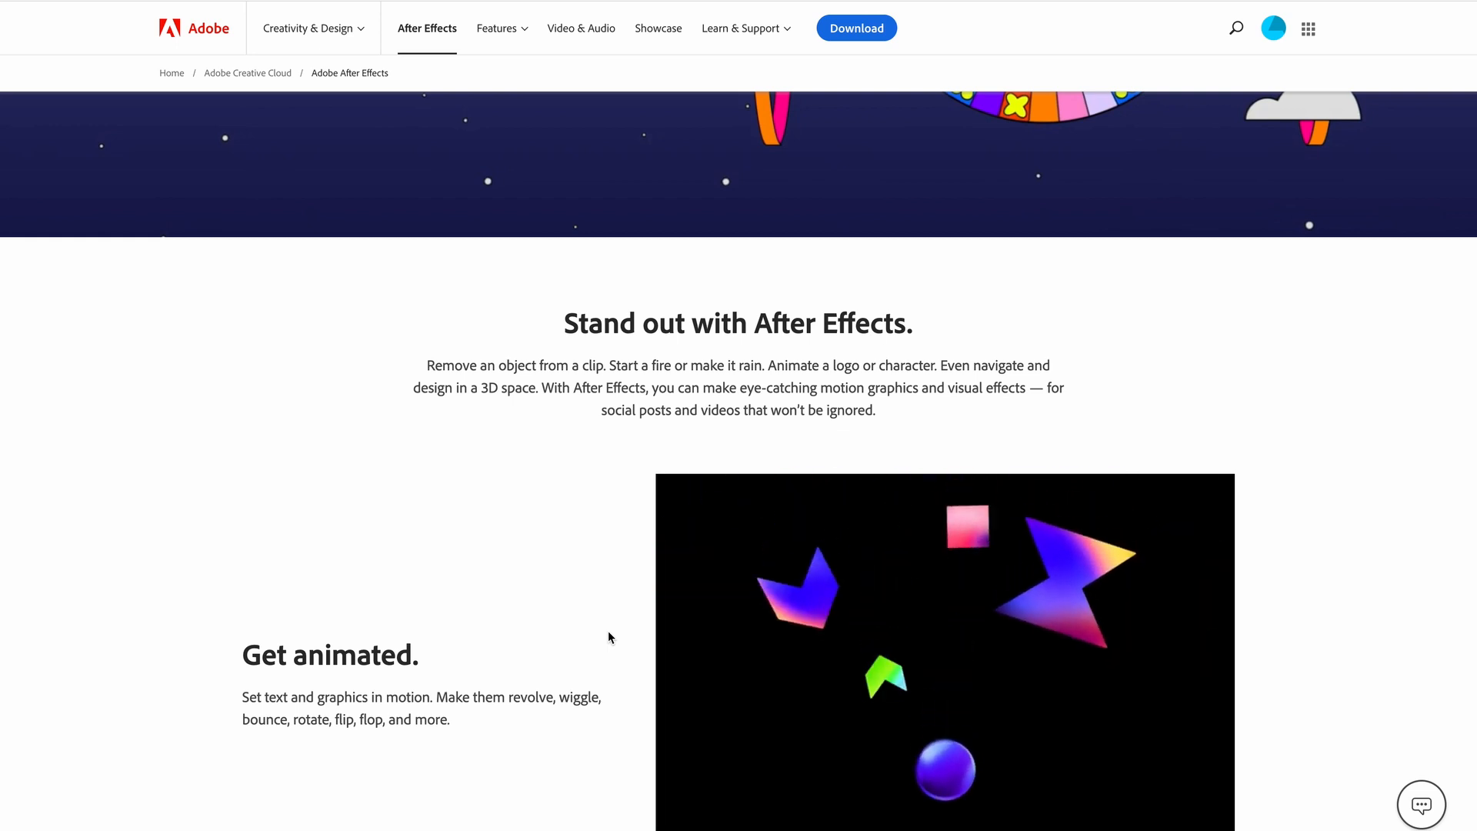
scroll(down, 3)
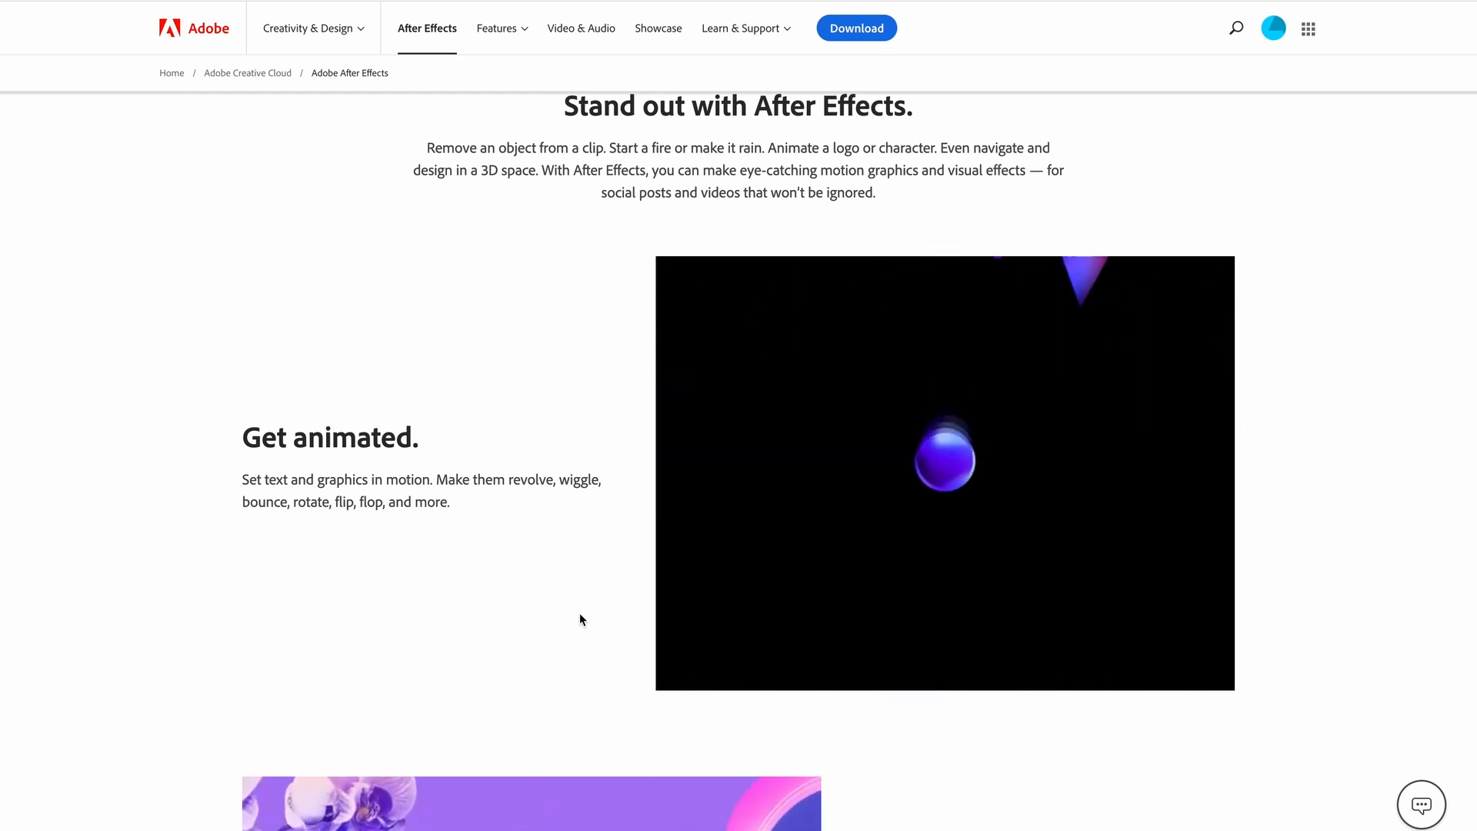
scroll(down, 3)
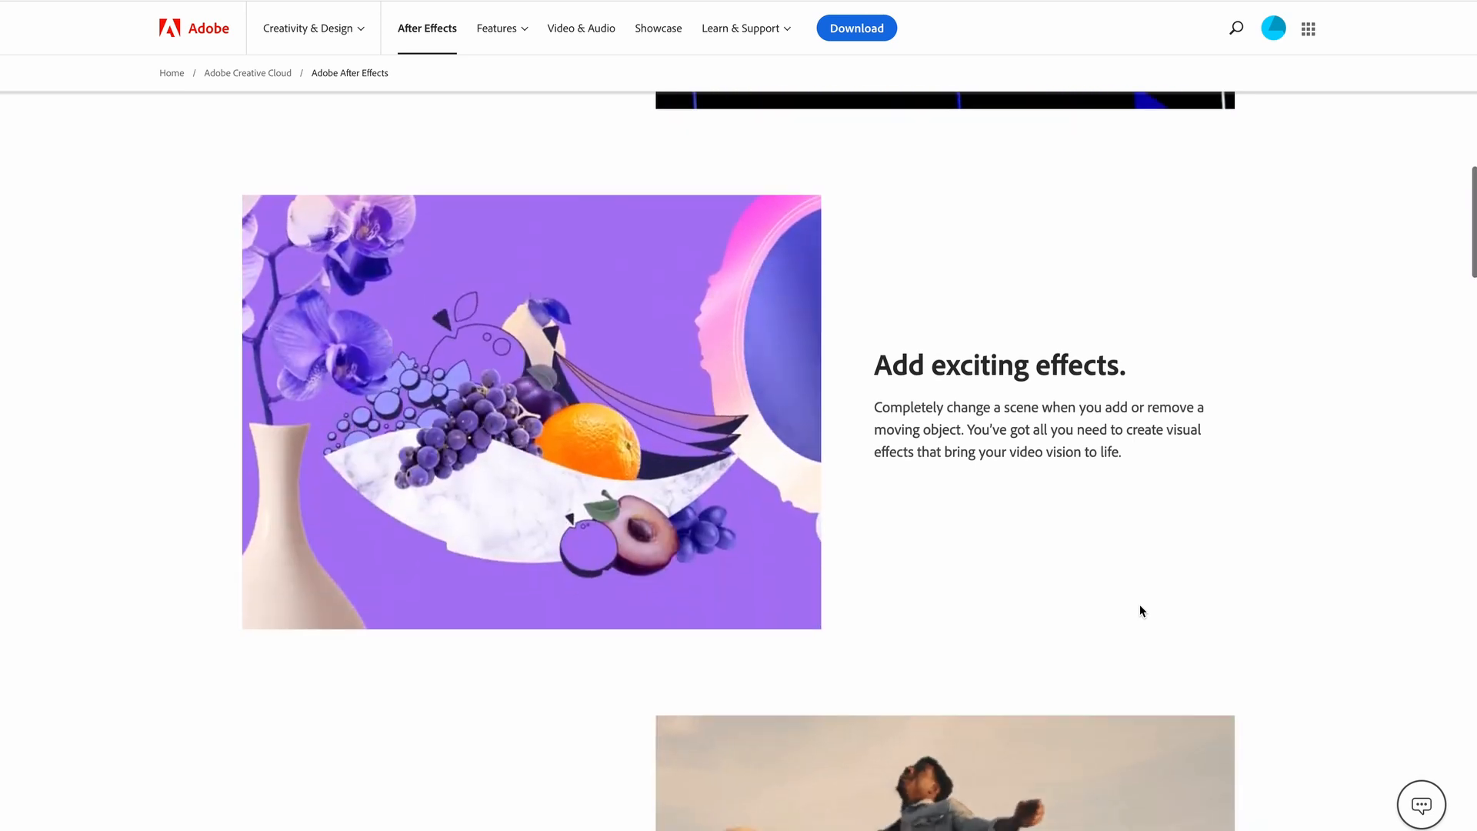
Continue past the presets and storytelling sections to 'See what new can do.'.
scroll(down, 3)
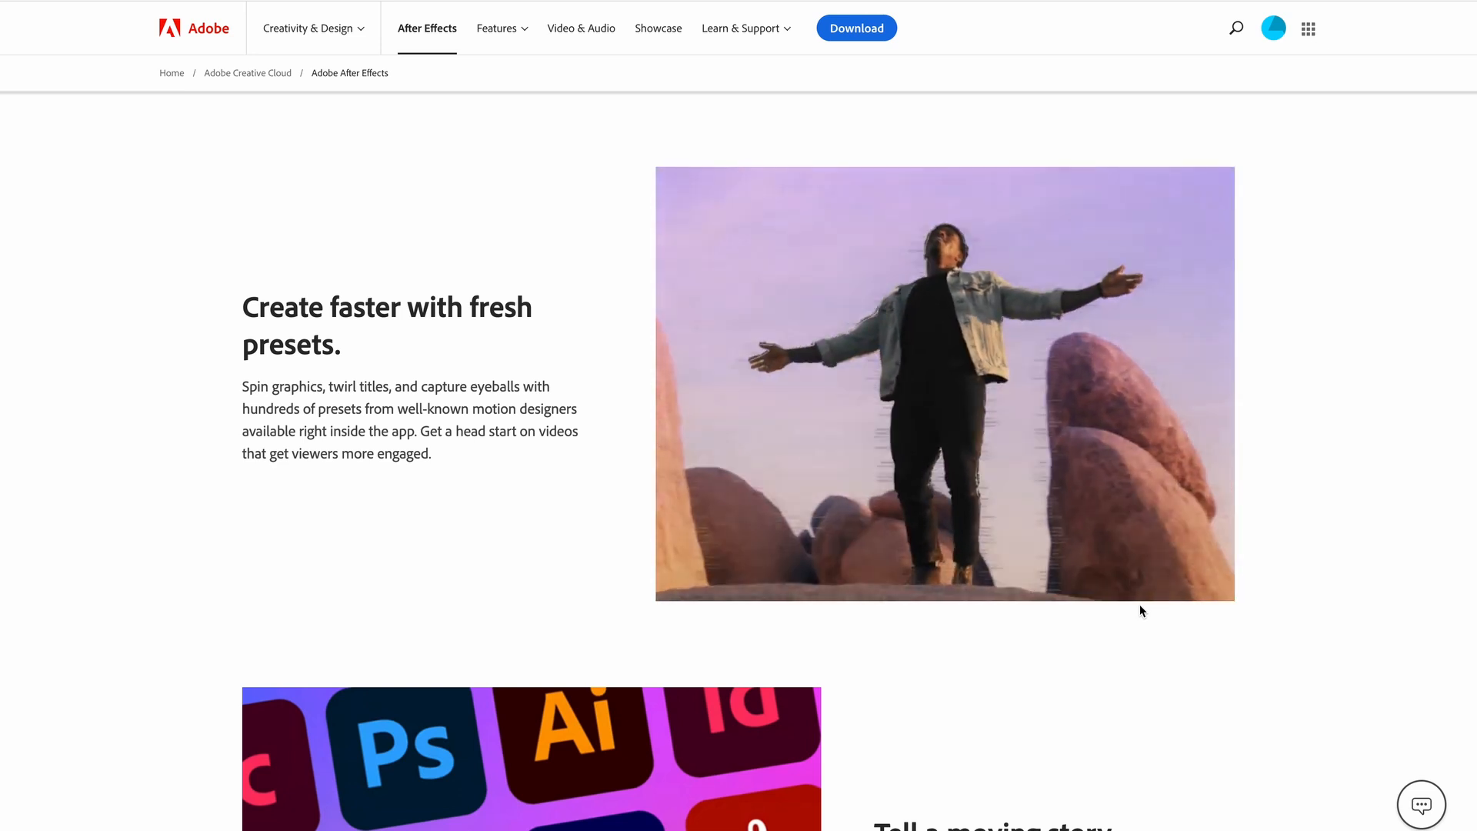
scroll(down, 3)
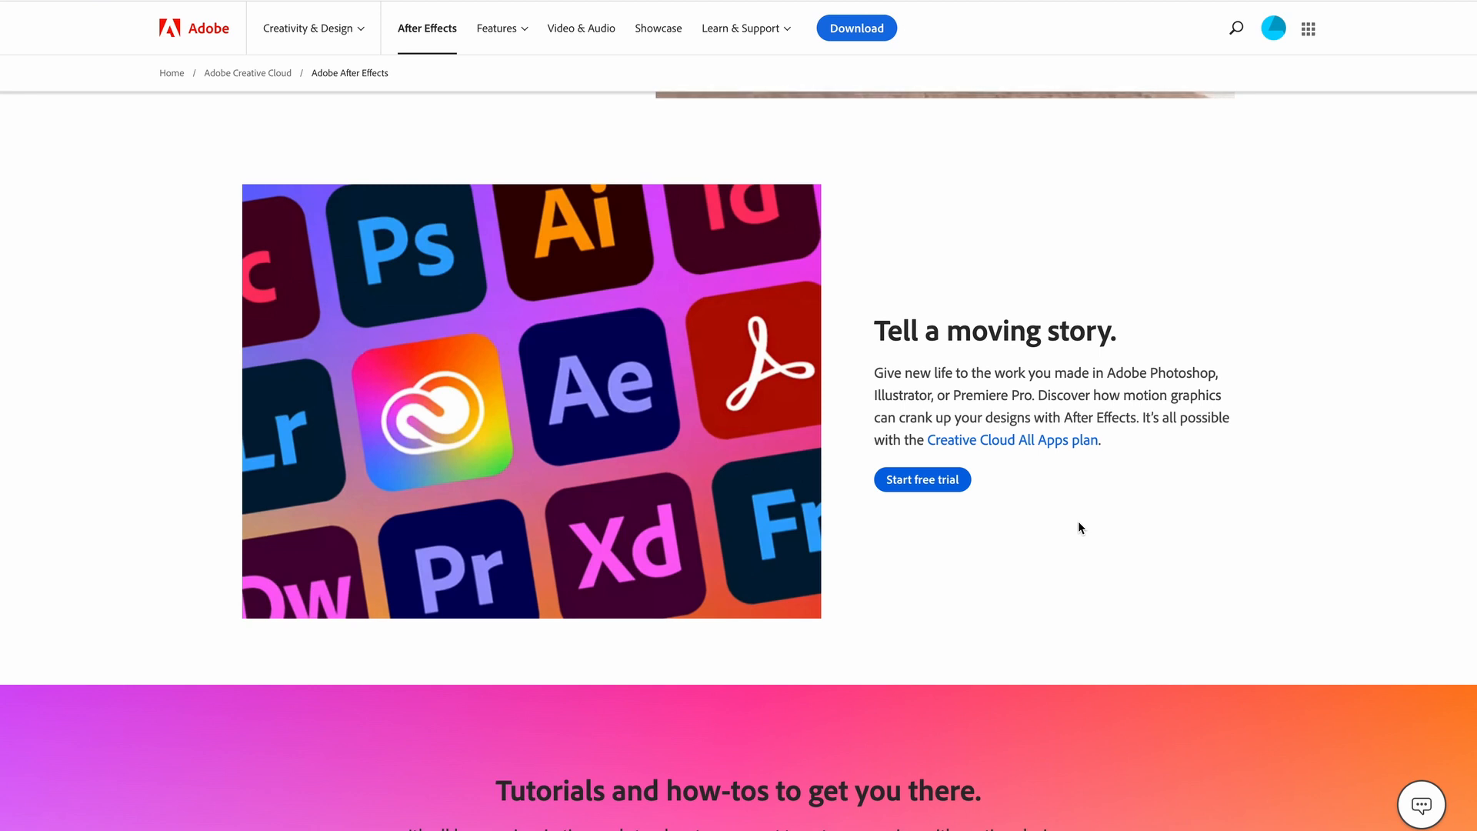
scroll(down, 3)
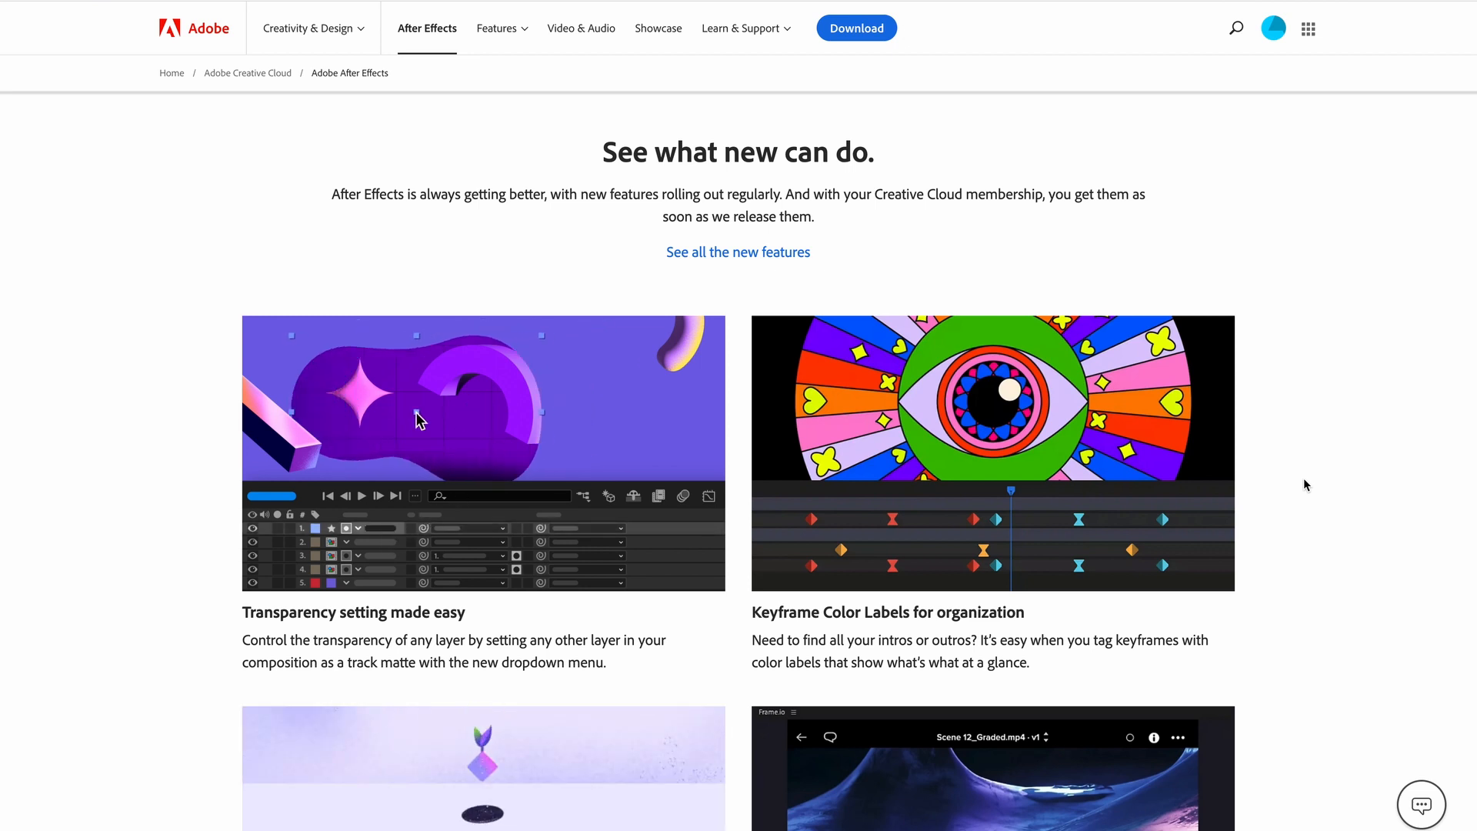
Reach the 'Find the Creative Cloud plan that's right for you.' section with monthly prices.
scroll(down, 3)
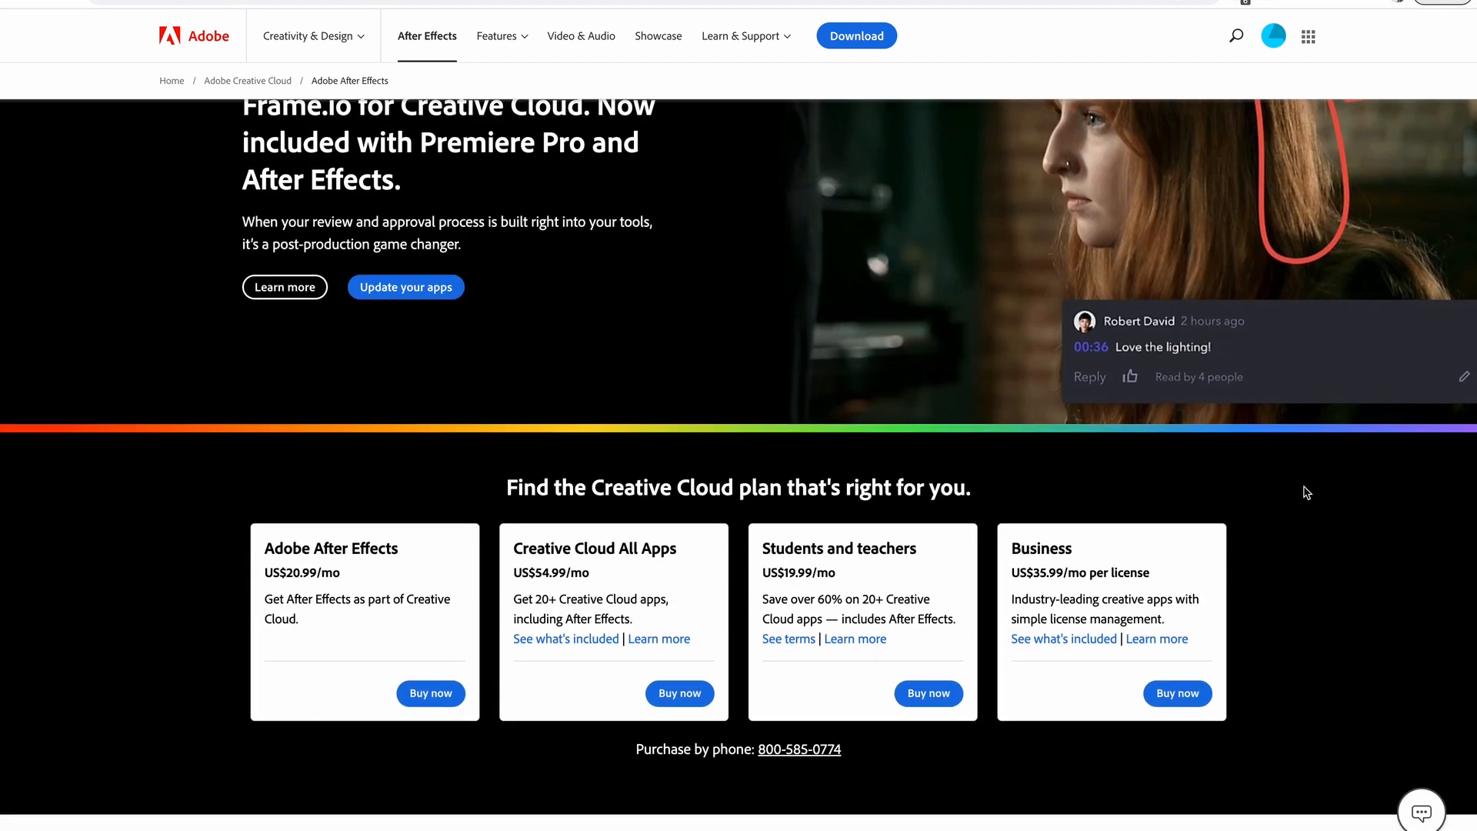
scroll(down, 3)
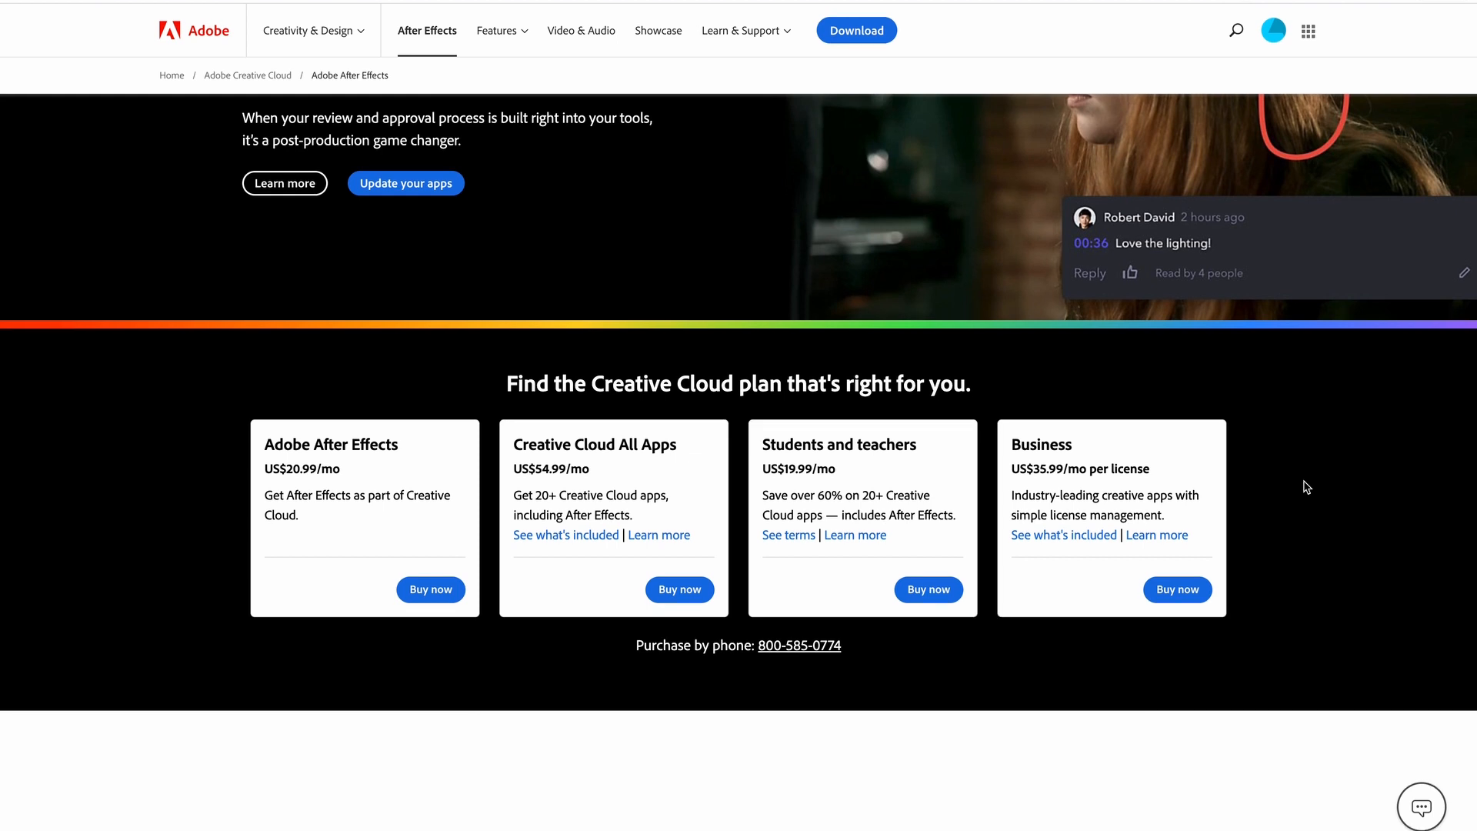
scroll(down, 3)
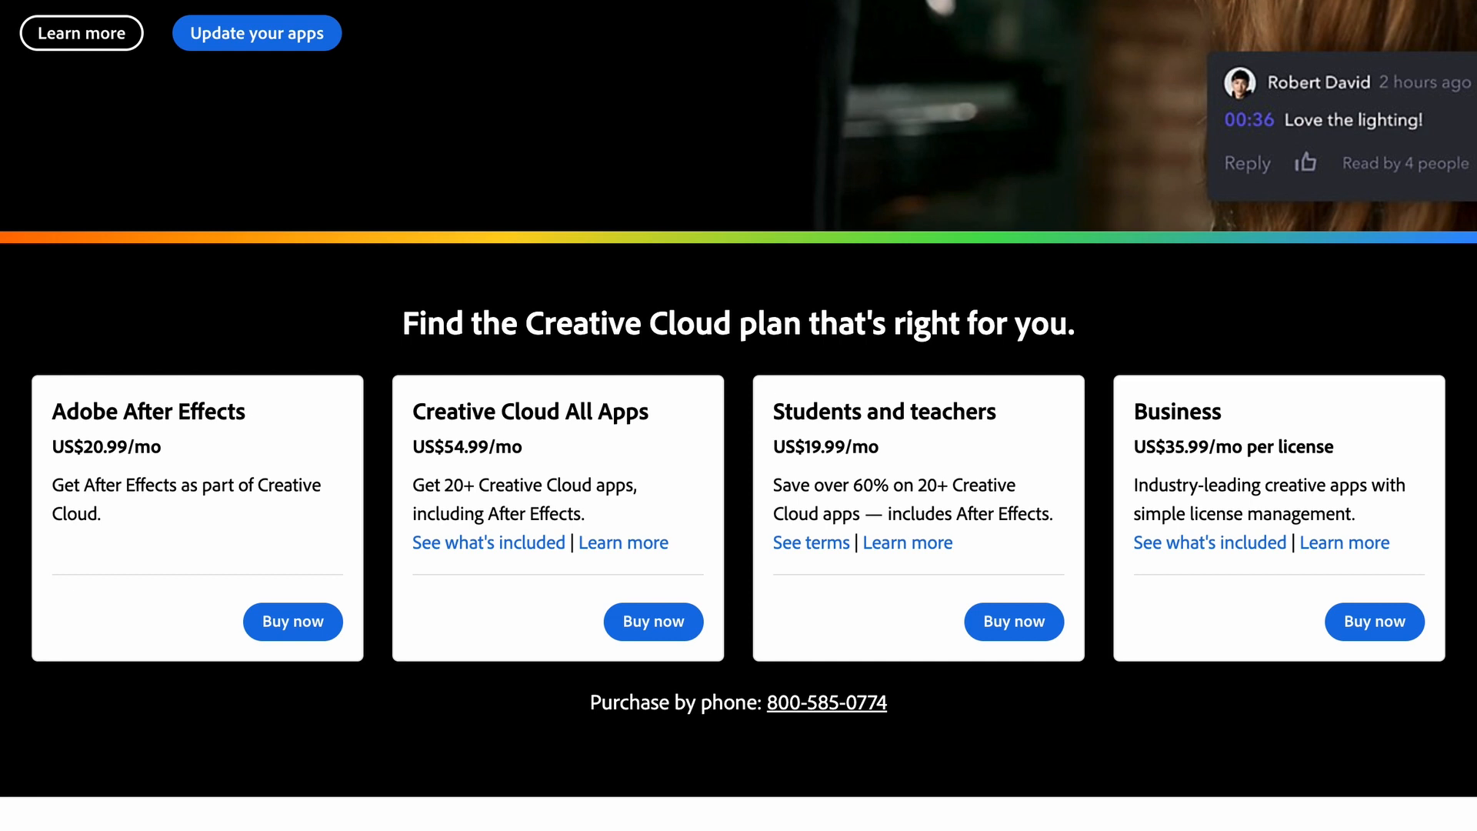
Buy Creative Cloud All Apps on the yearly, billed-monthly plan and continue to add-on offers.
click(652, 622)
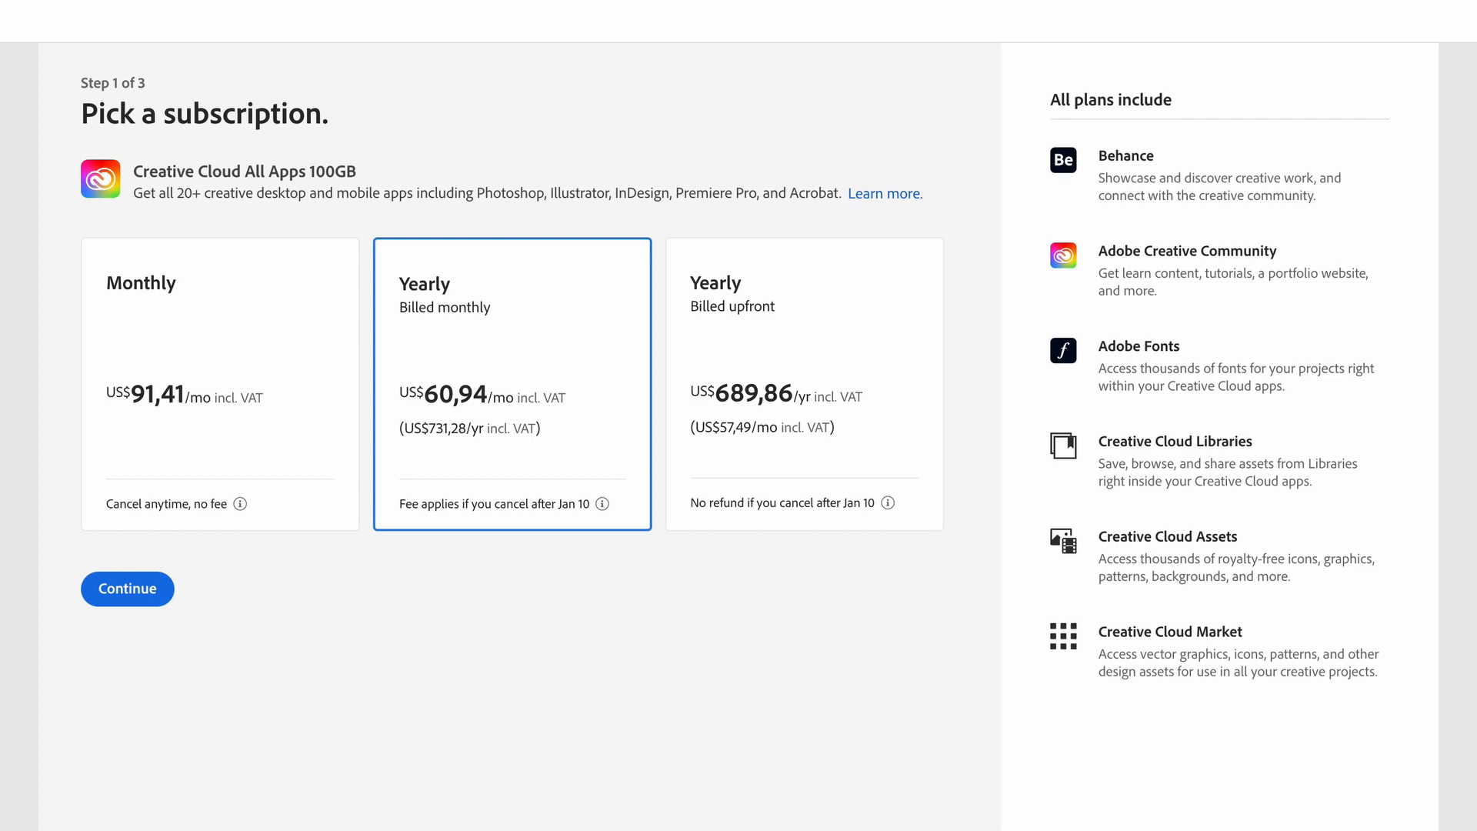
click(126, 589)
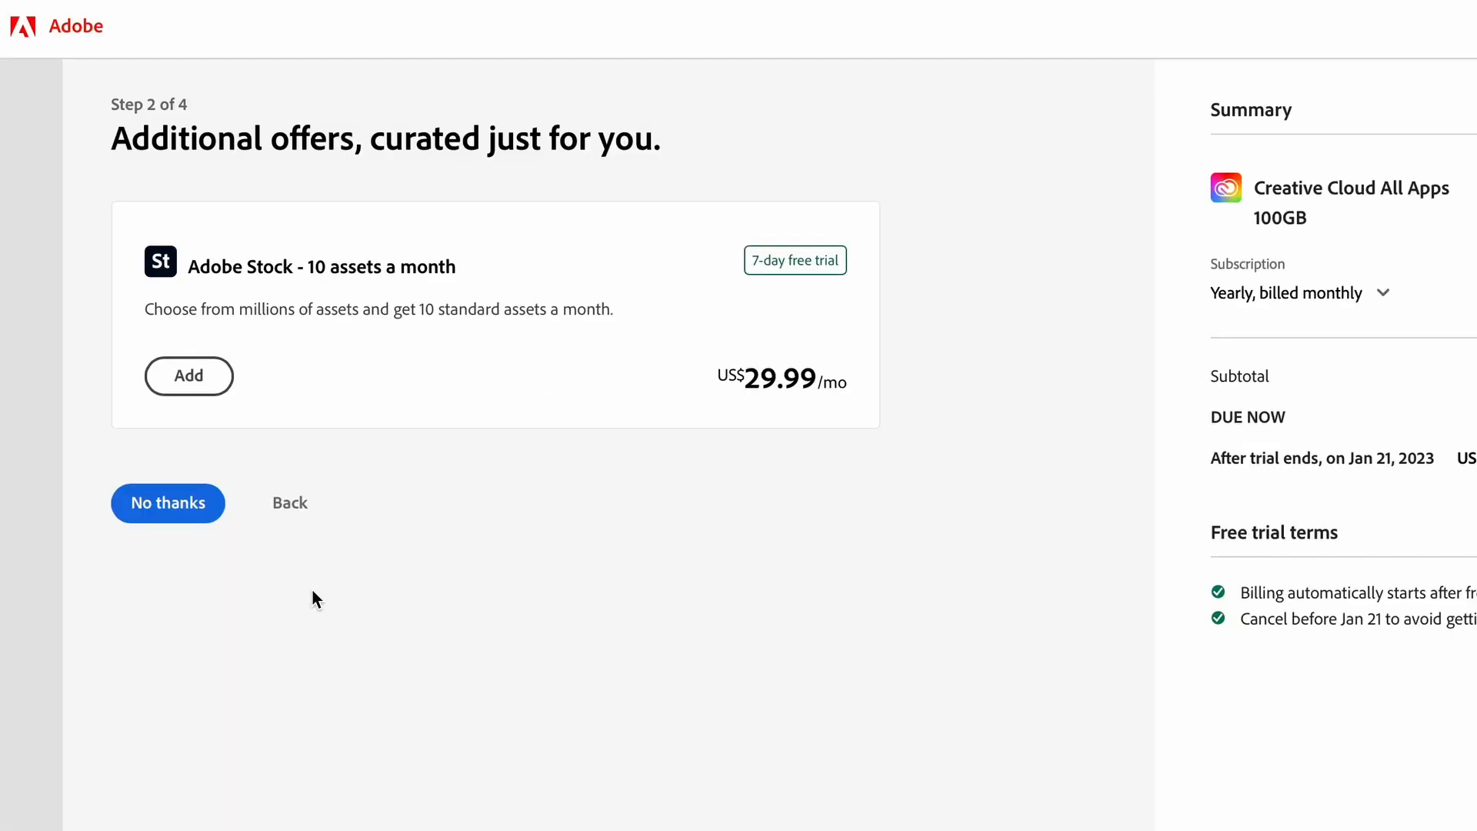
mouse_move(844, 159)
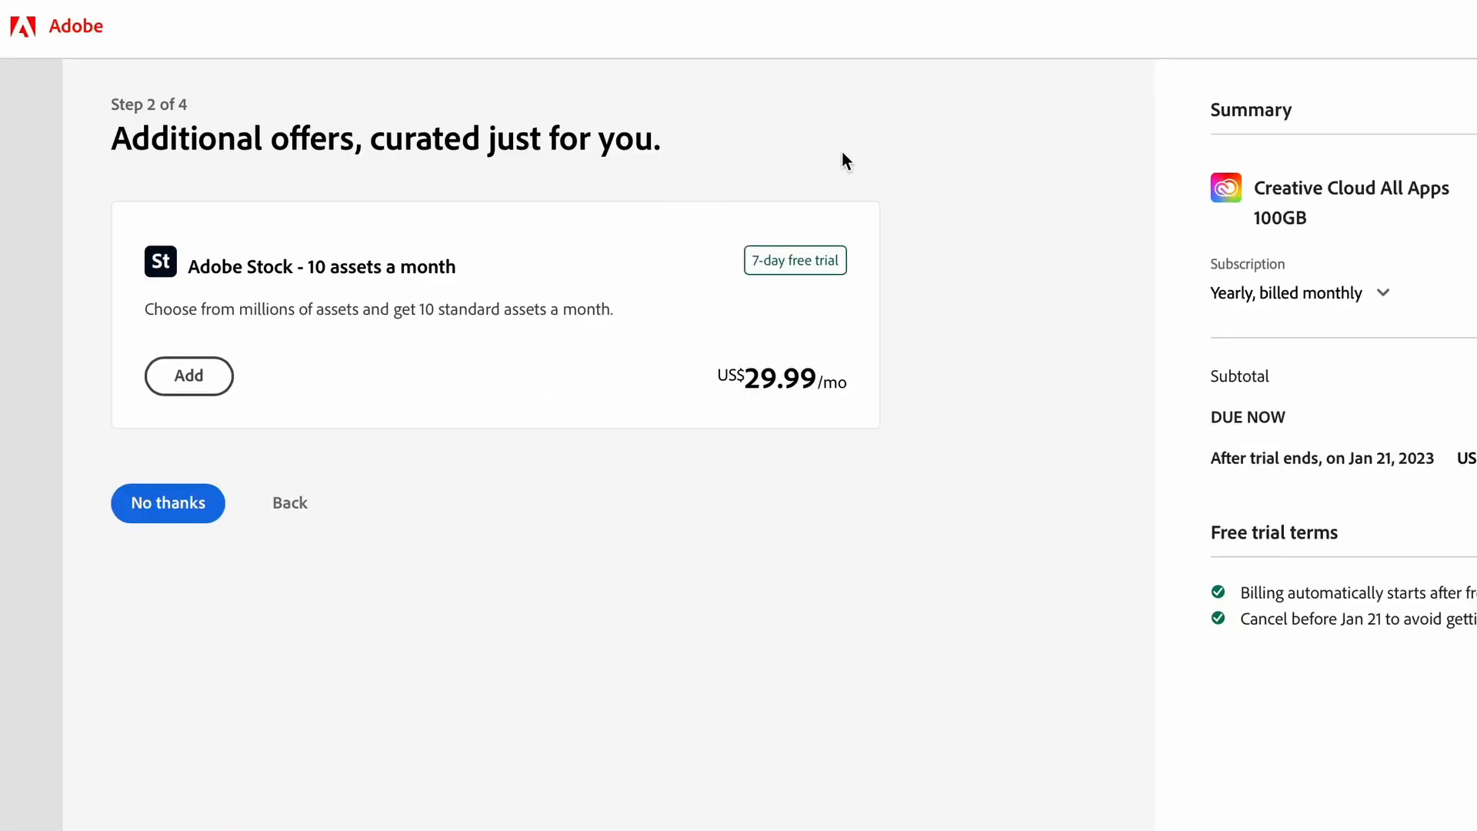
mouse_move(661, 513)
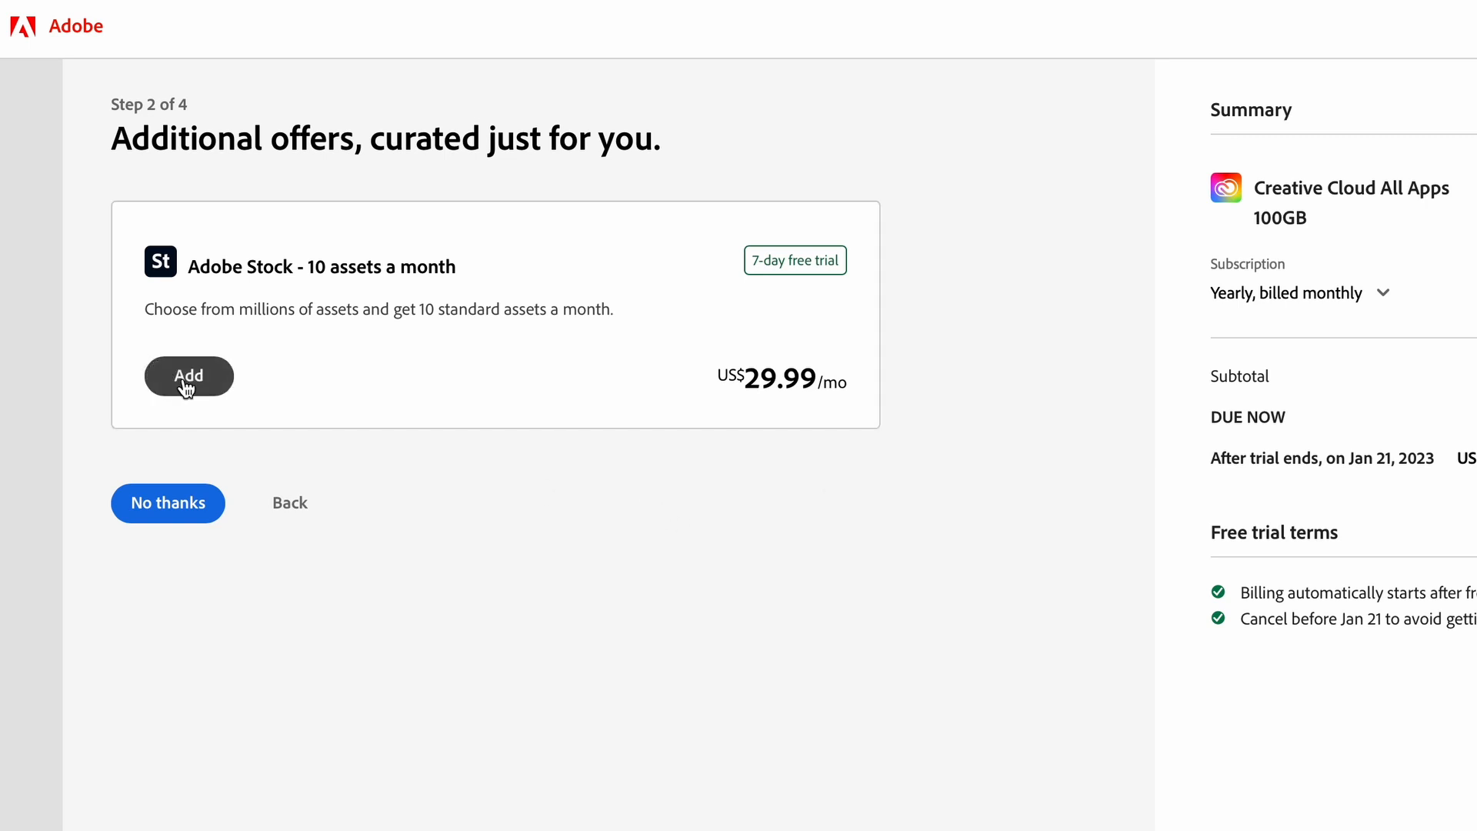
mouse_move(392, 514)
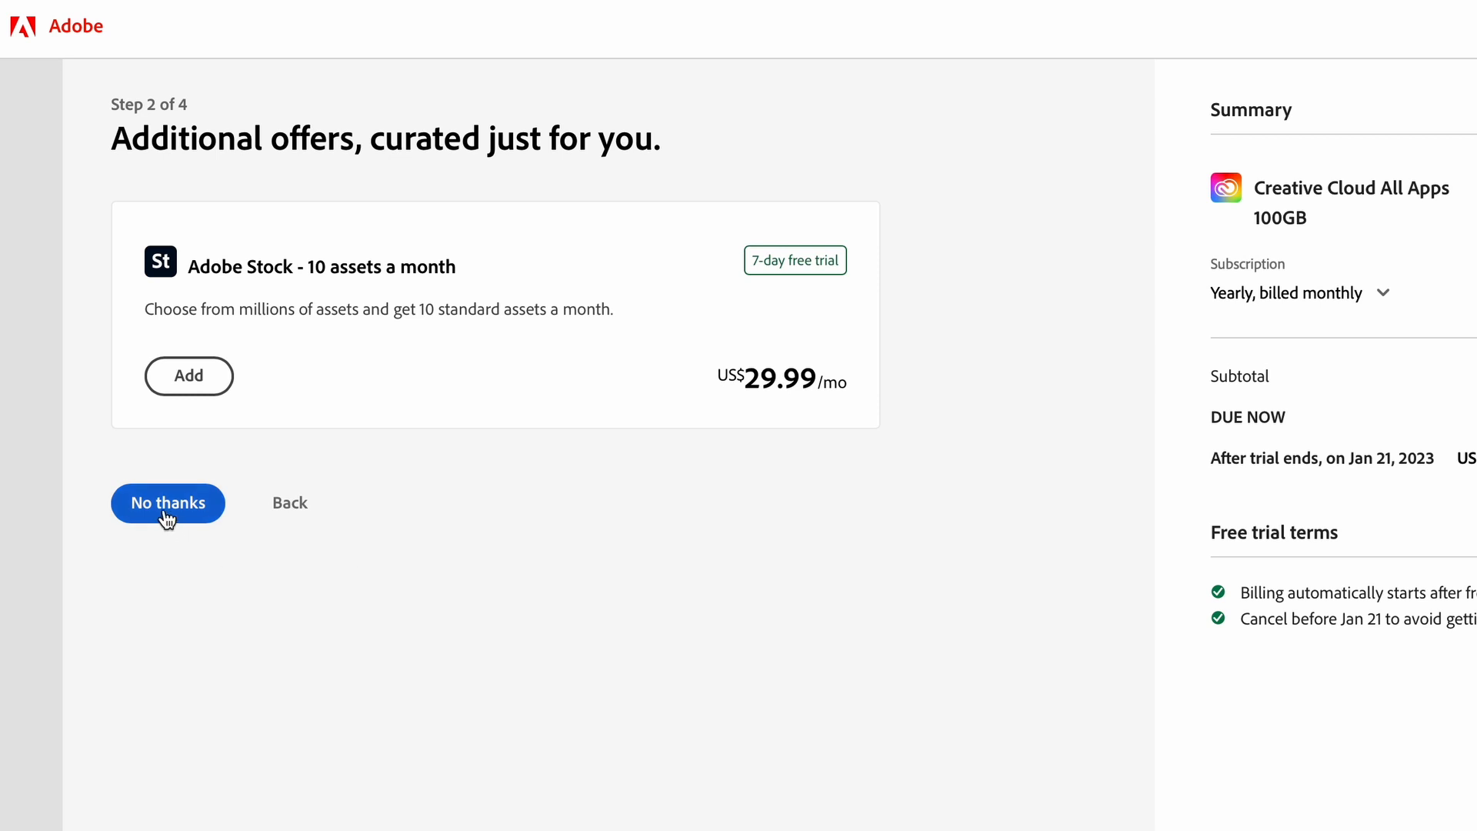
Decline the Adobe Stock add-on with No thanks and move on to the email entry step.
click(166, 502)
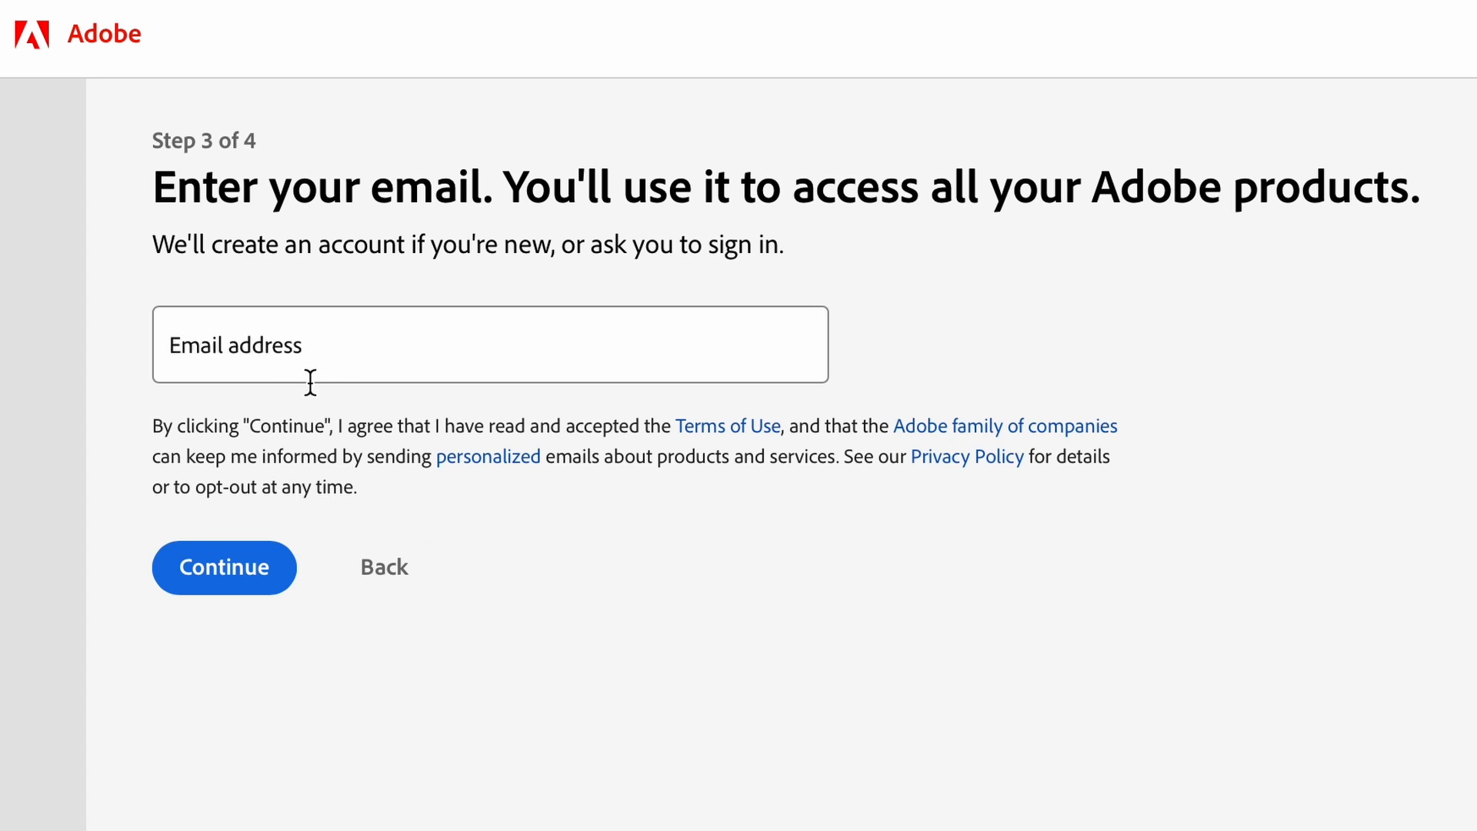
mouse_move(312, 363)
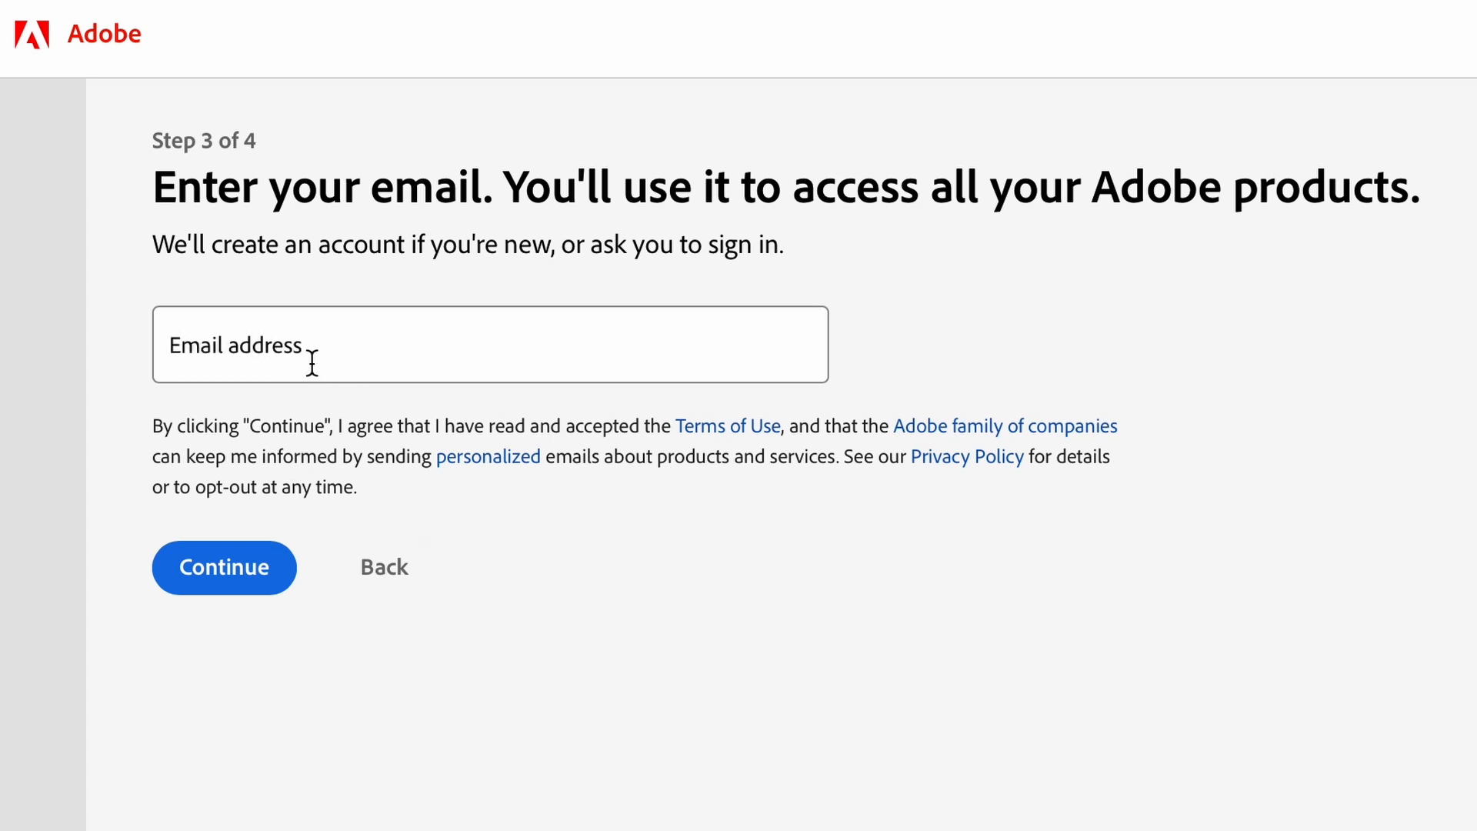
mouse_move(276, 395)
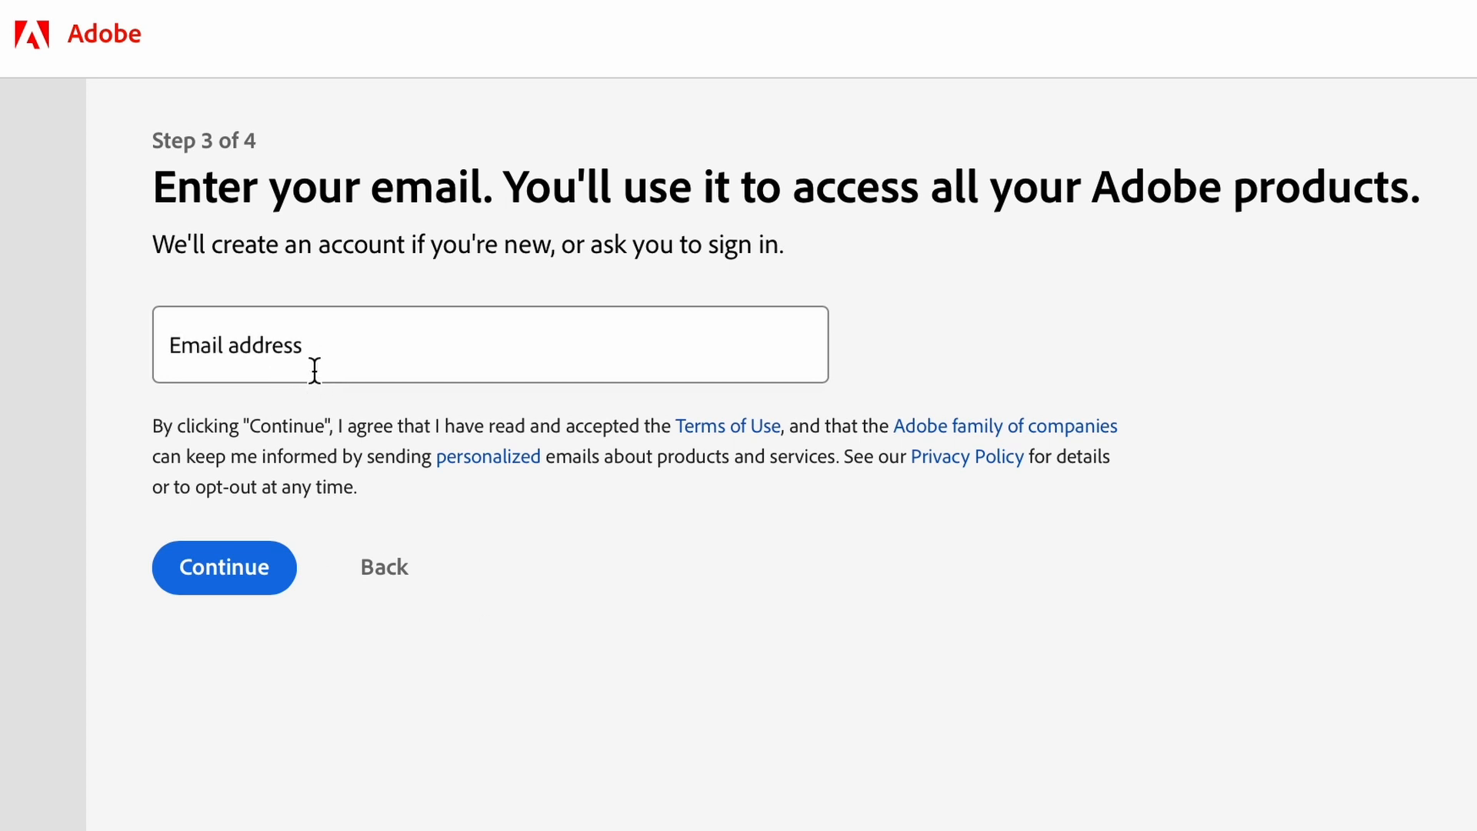
mouse_move(490, 630)
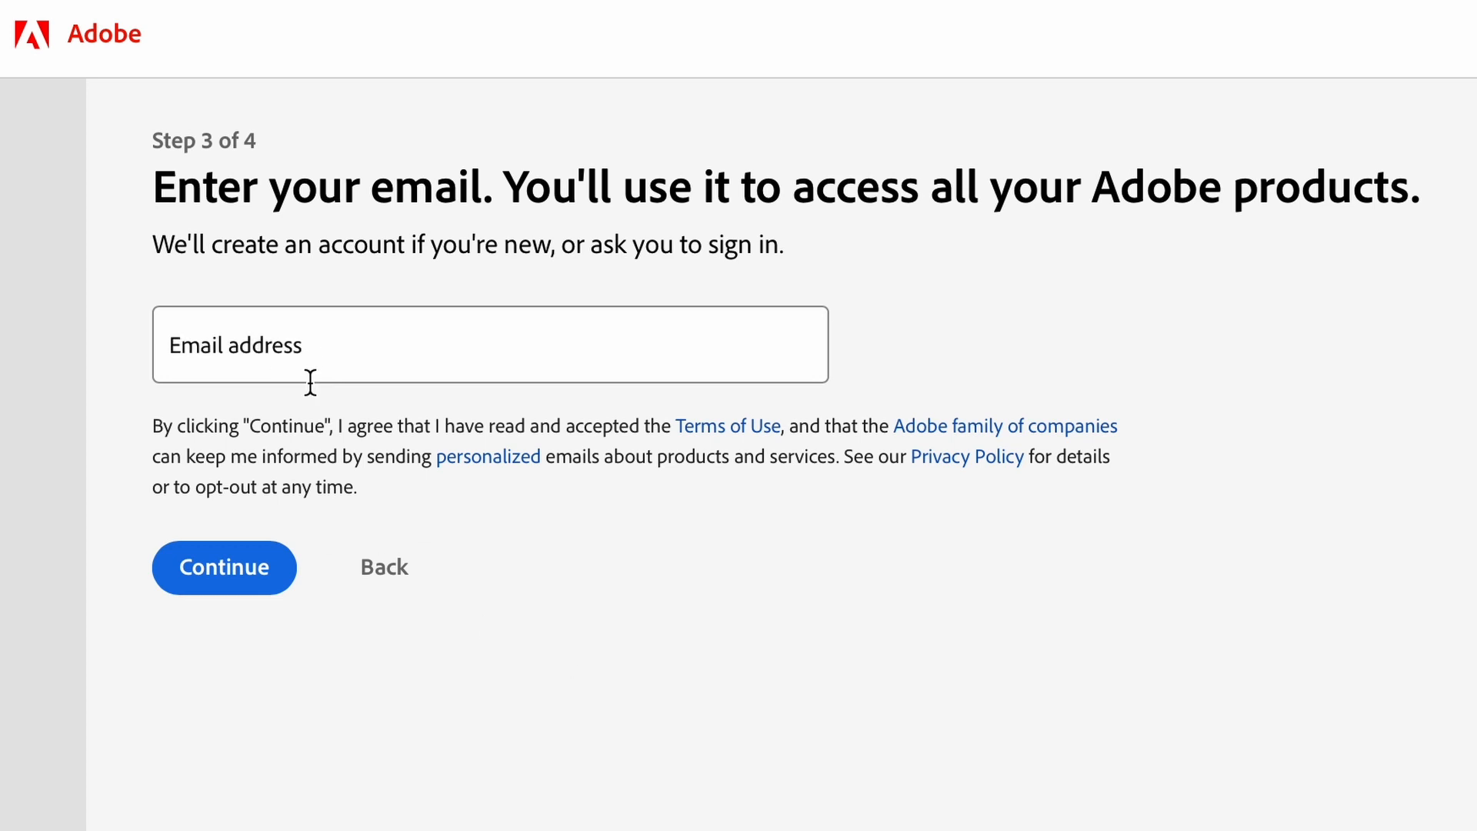
mouse_move(310, 364)
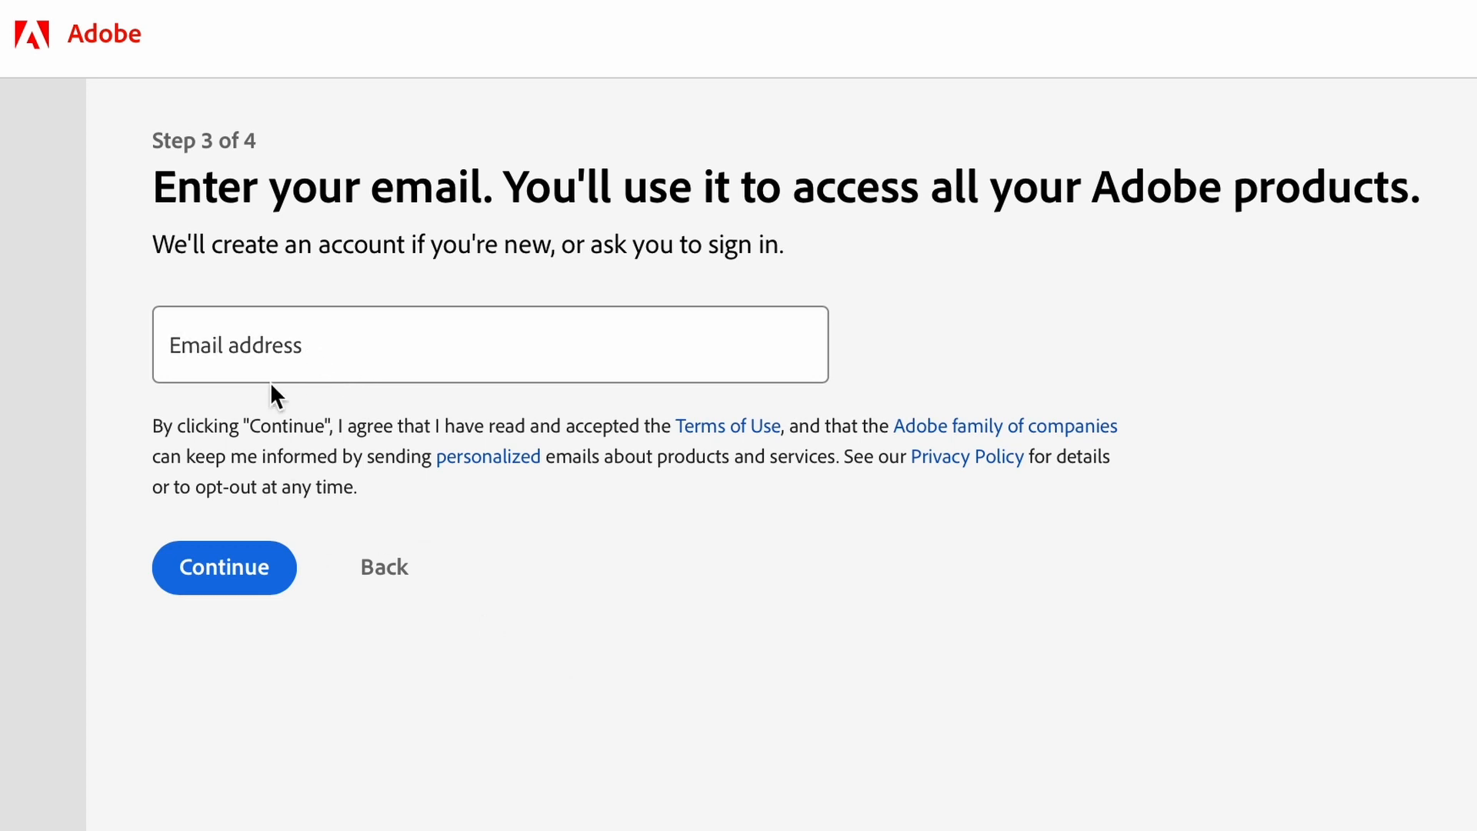
click(224, 566)
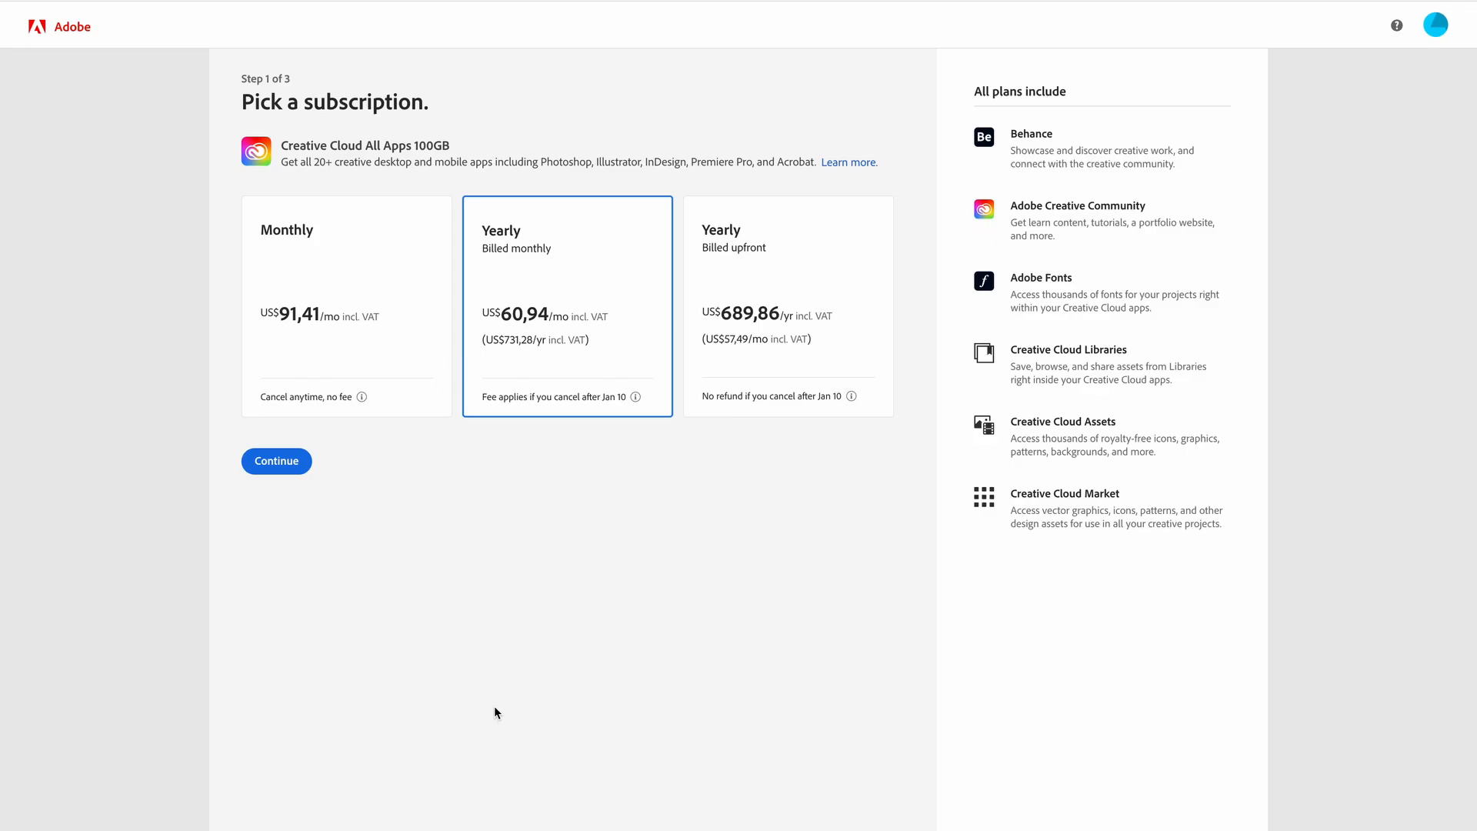